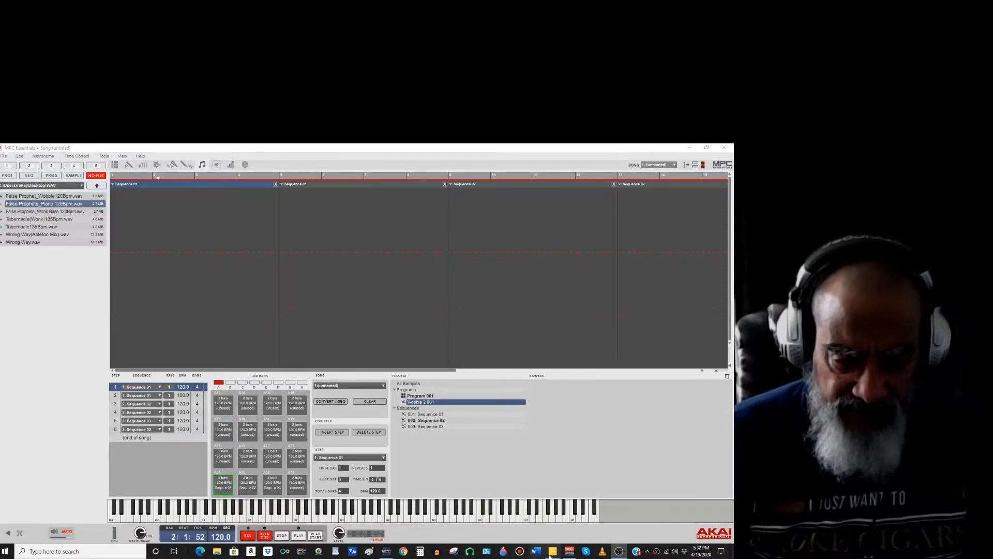
pyautogui.click(552, 550)
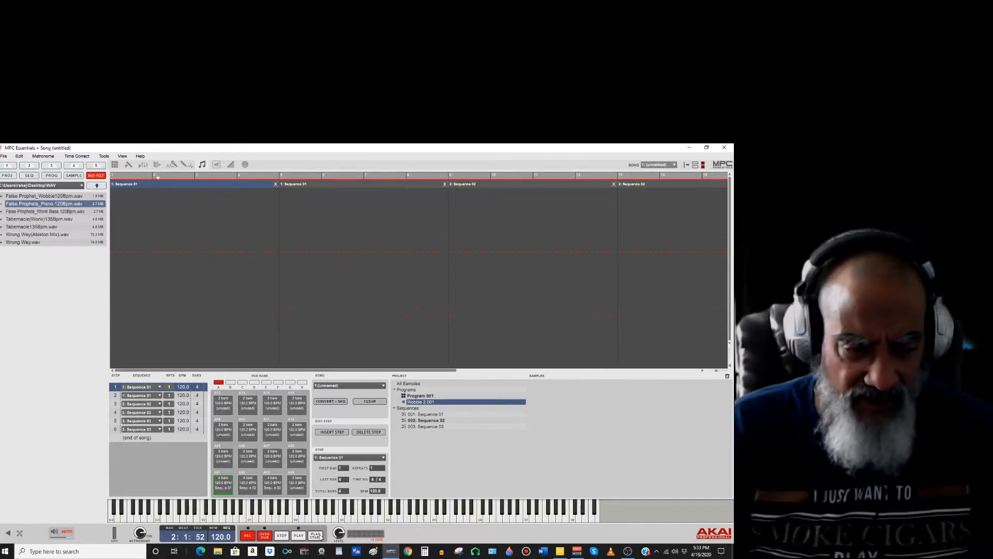
pyautogui.click(298, 535)
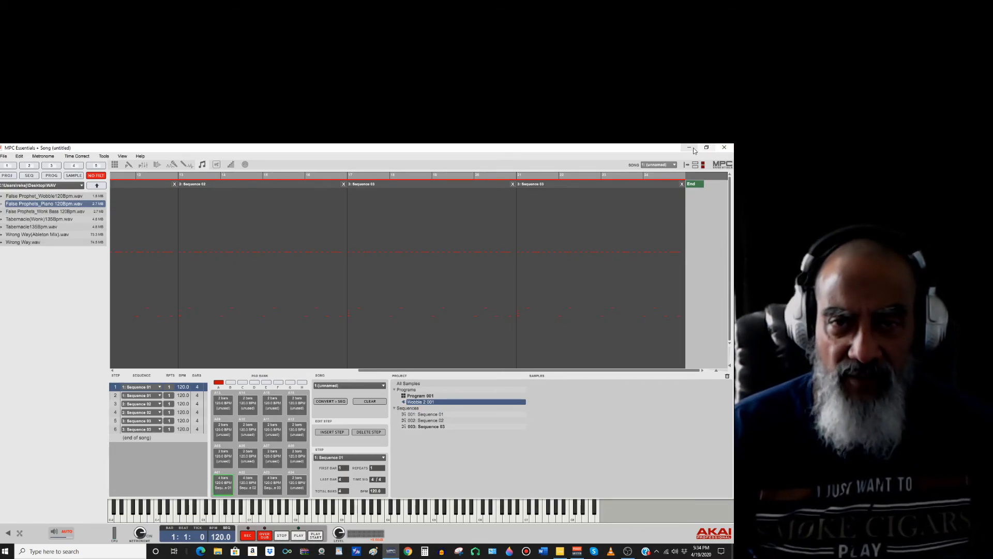
pyautogui.moveTo(690, 148)
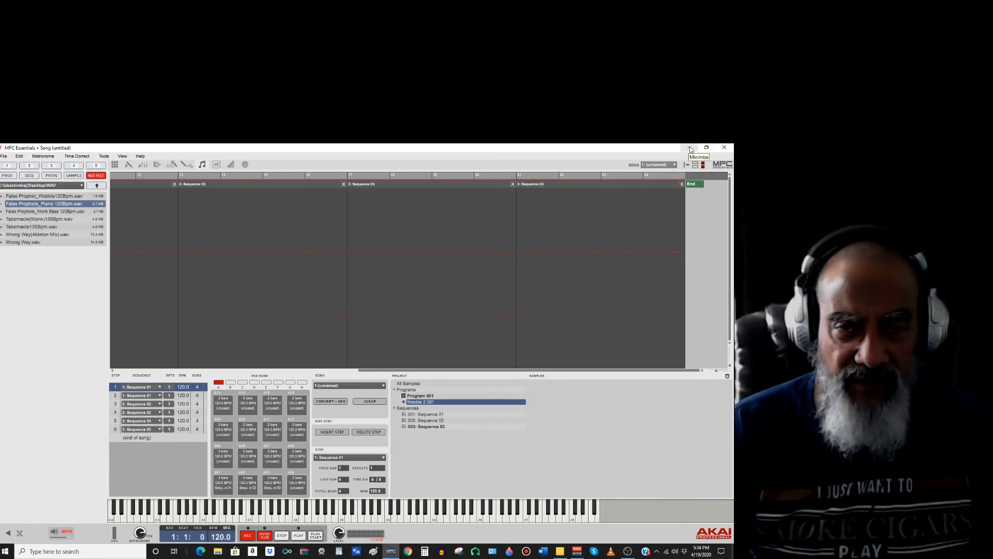